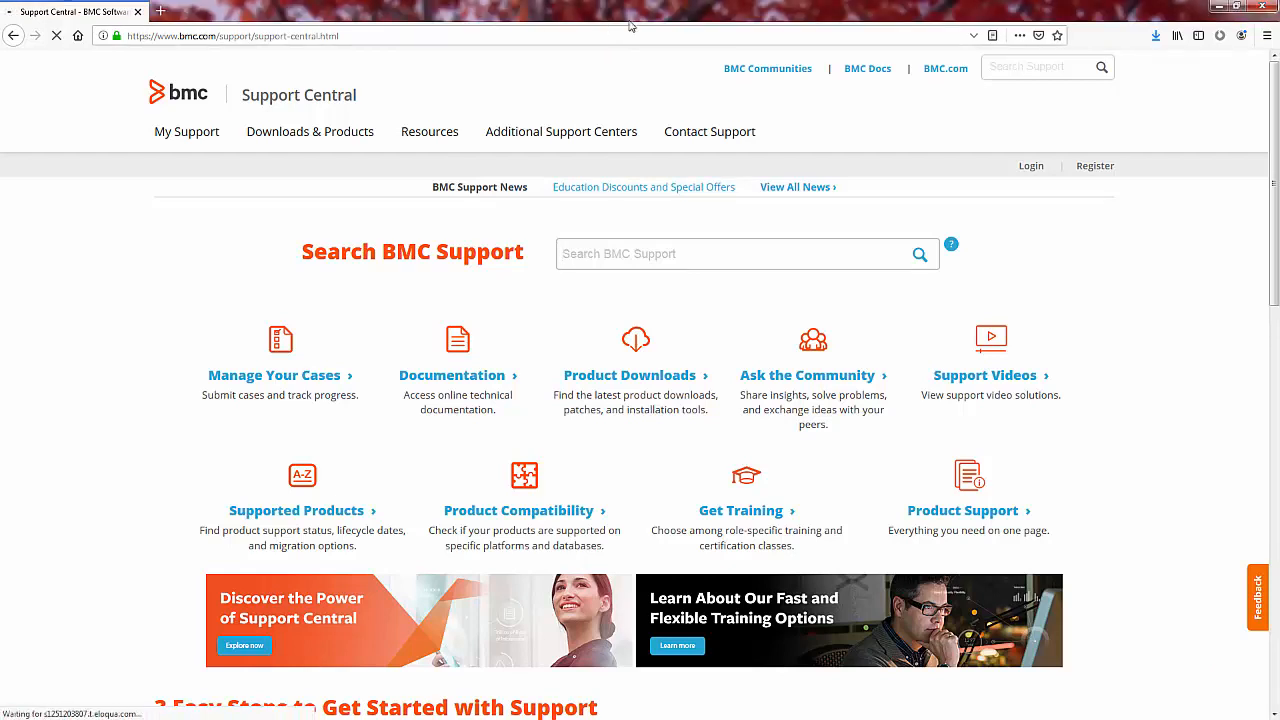
mouse_move(1095, 165)
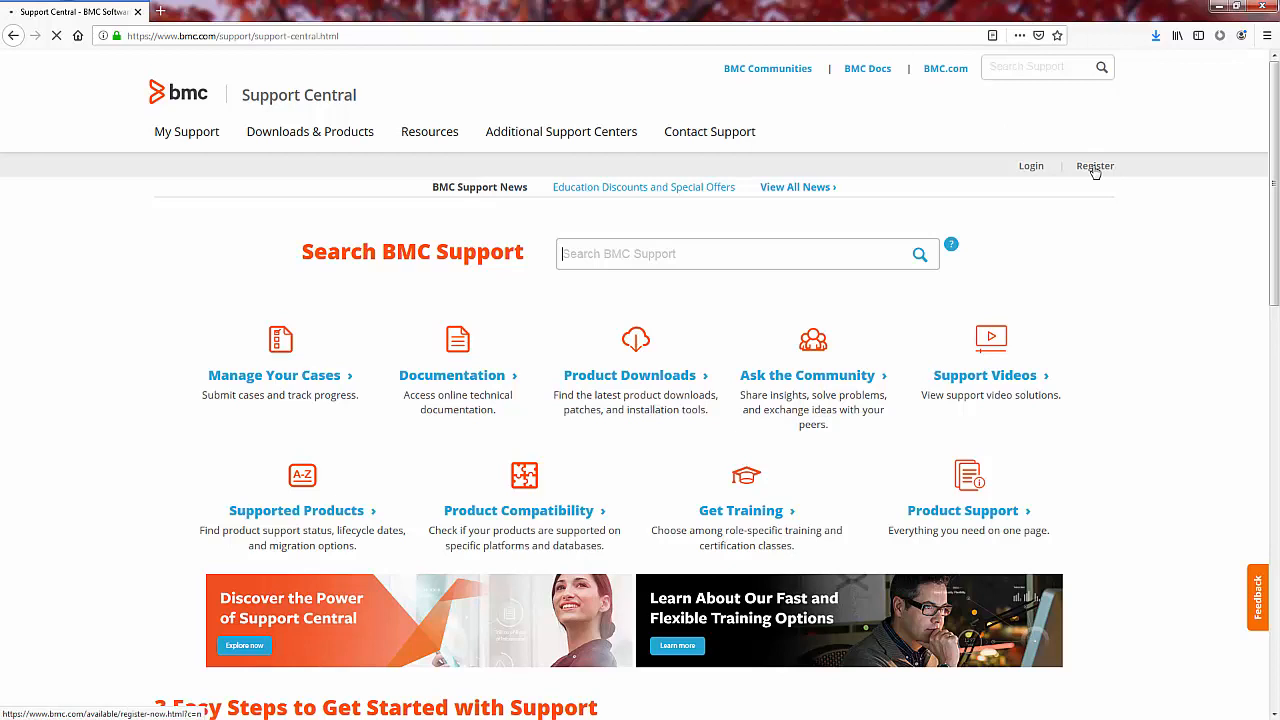
Step: Try the BMC account creation form, then return to the Support Central home page
left_click(1094, 165)
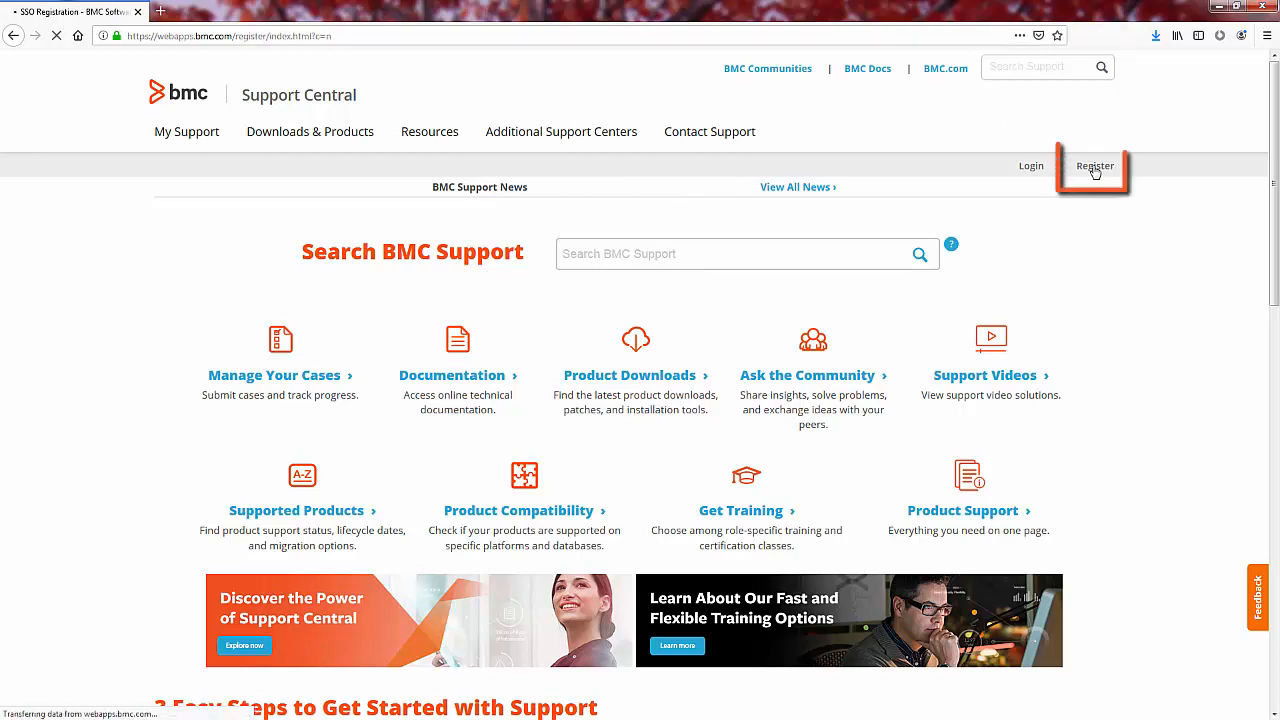
left_click(1094, 165)
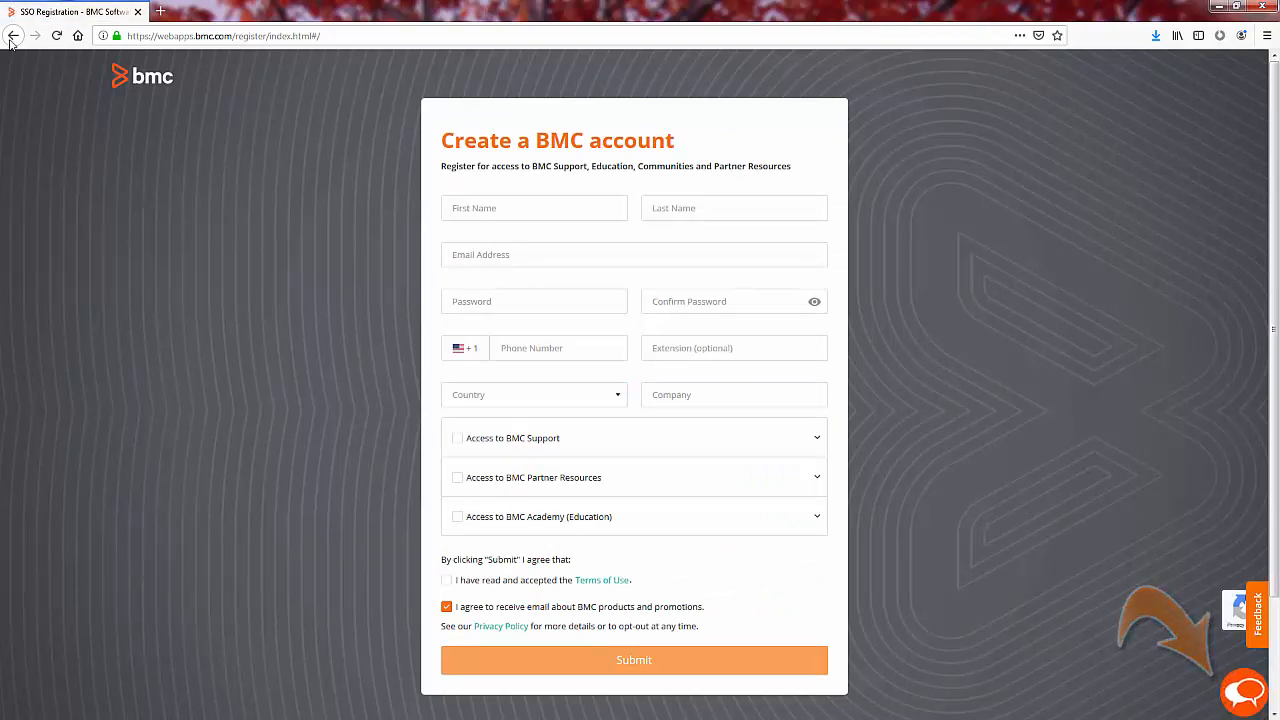
left_click(14, 35)
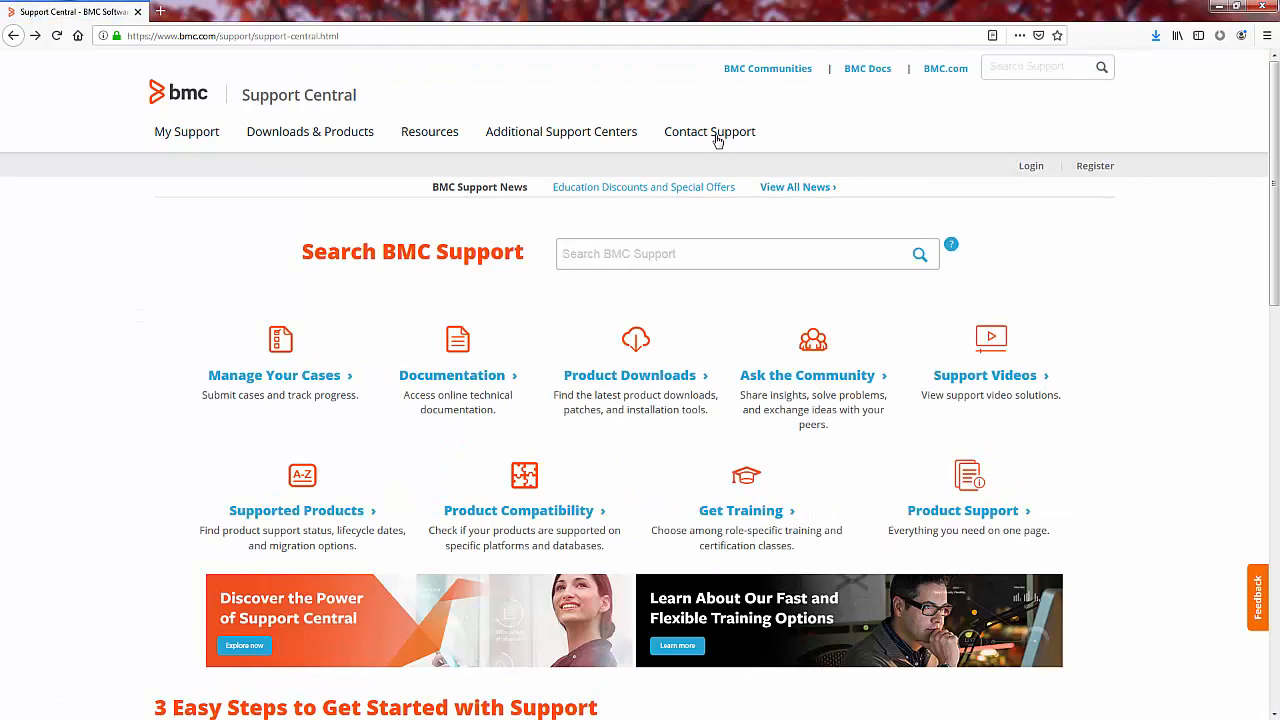
left_click(709, 131)
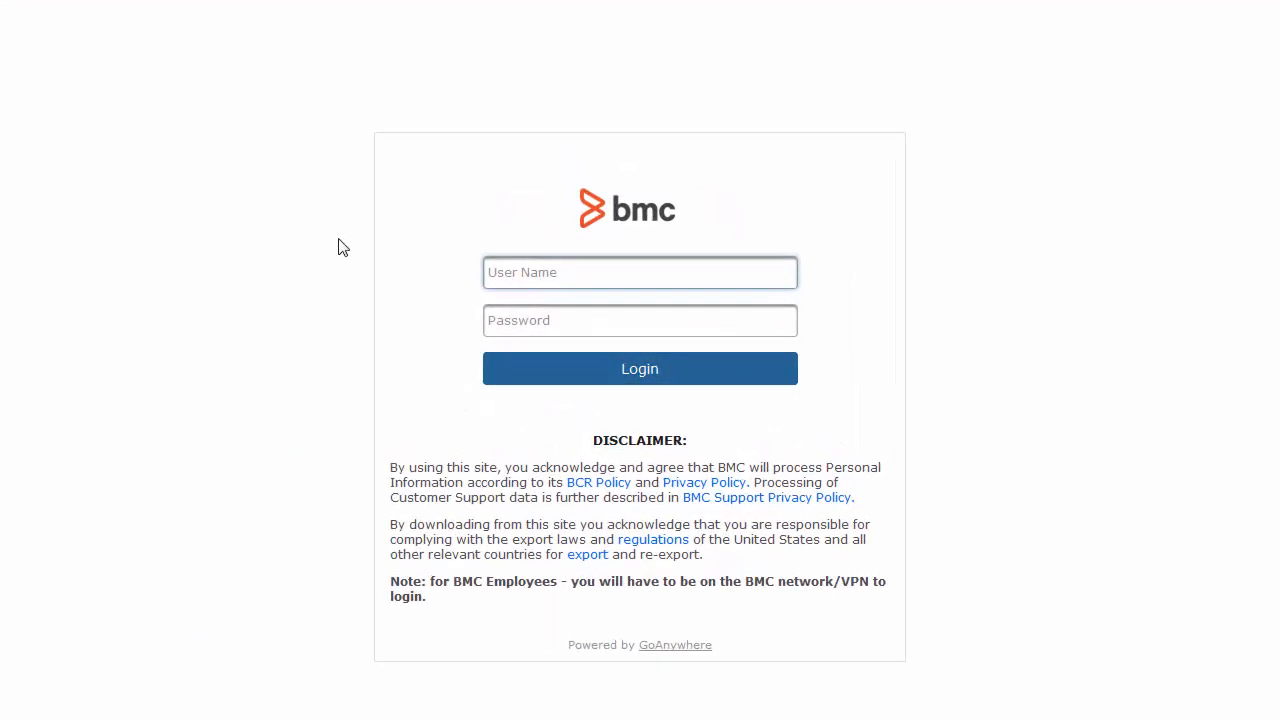
type("customer@company.com")
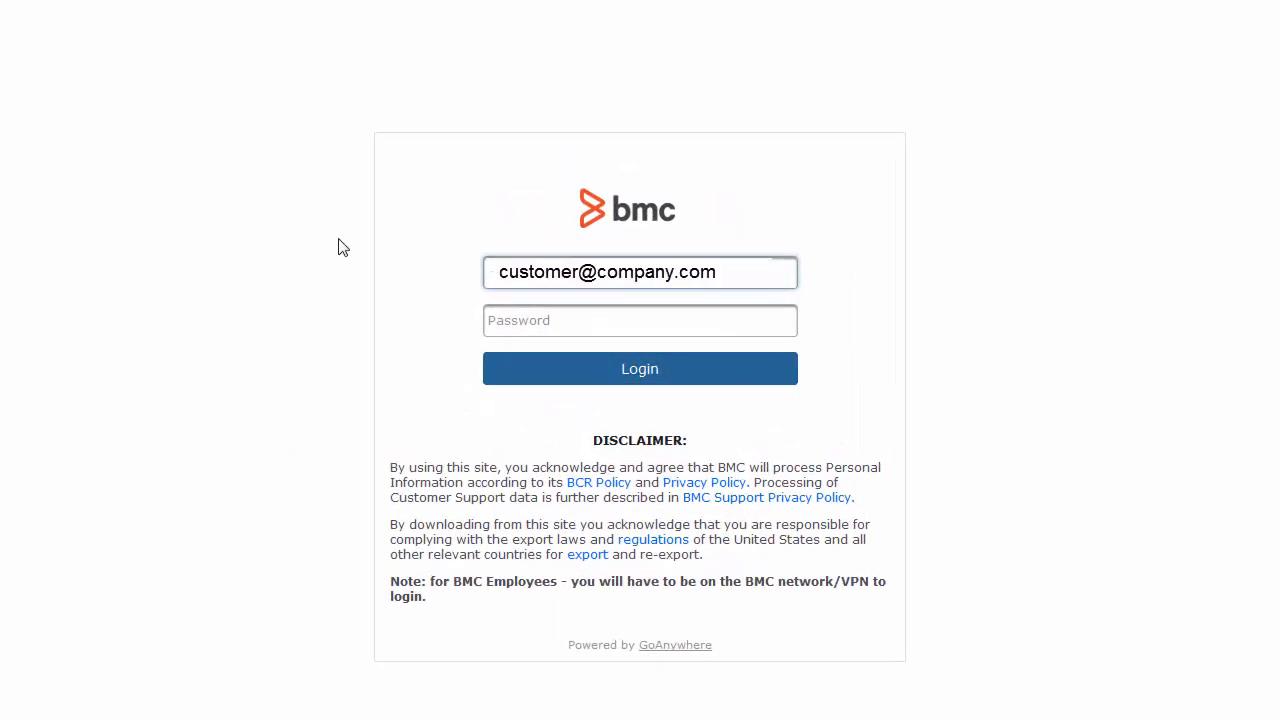
left_click(639, 368)
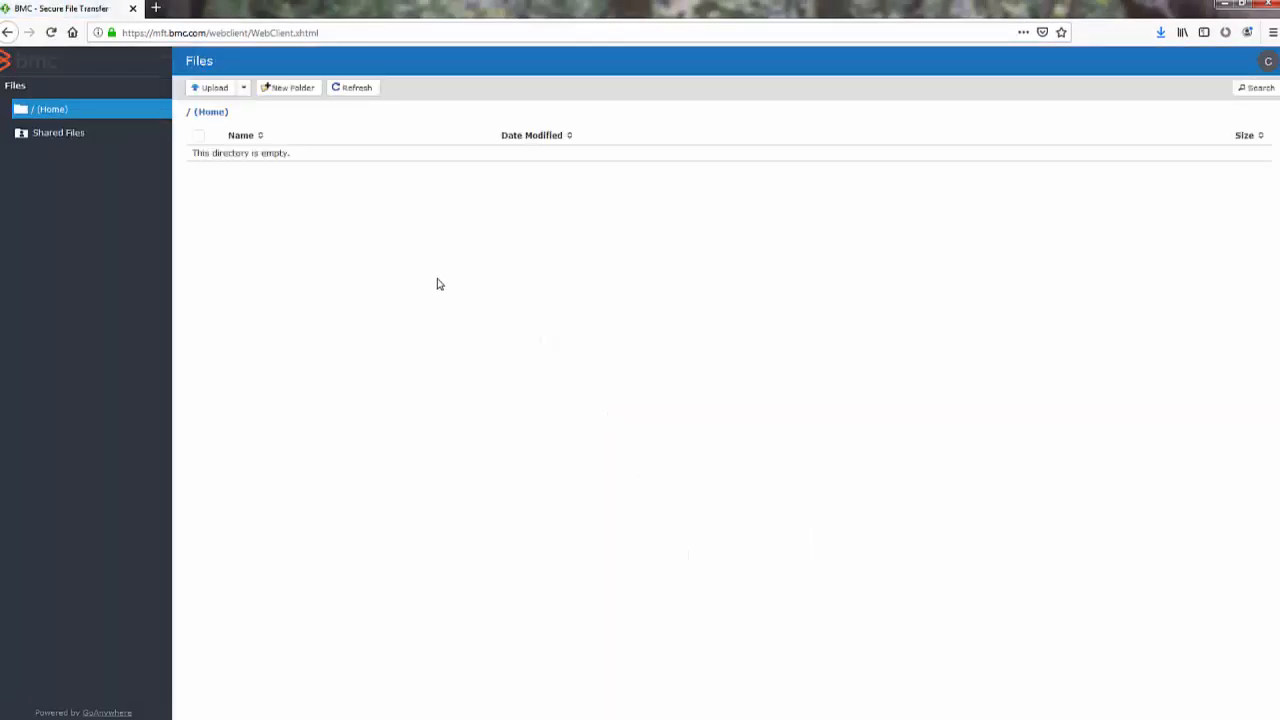
mouse_move(432, 279)
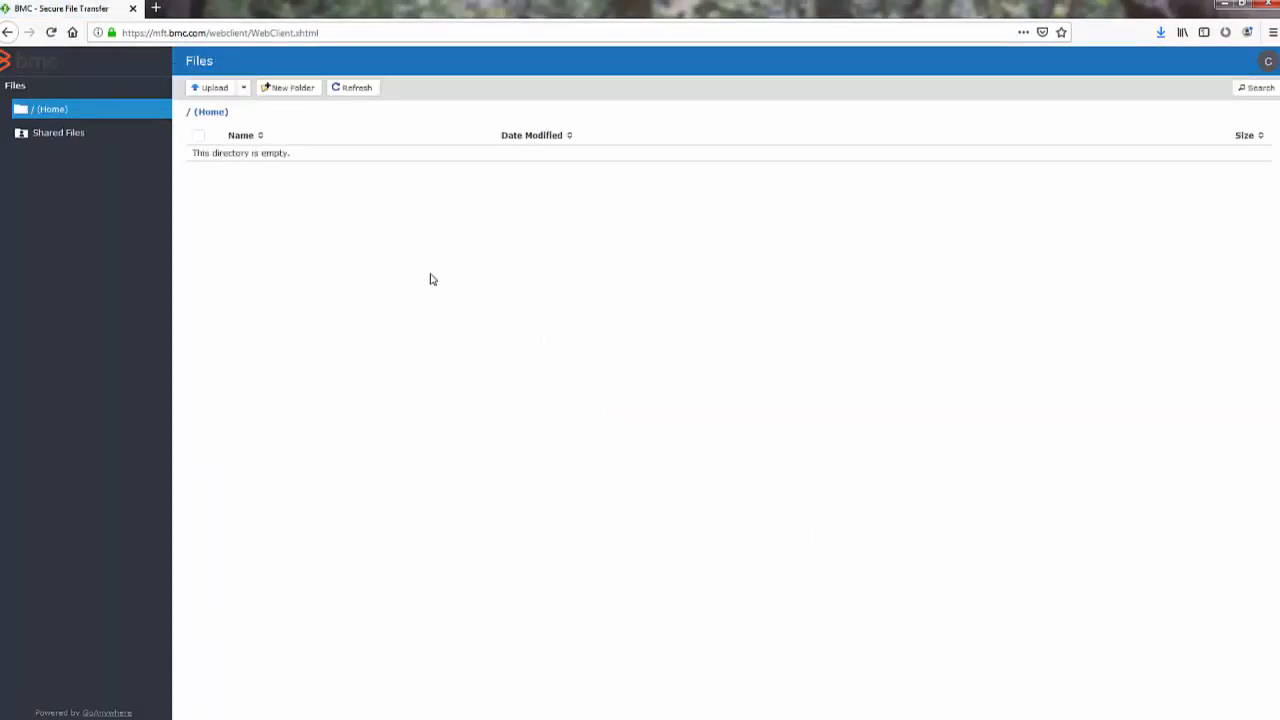
mouse_move(308, 186)
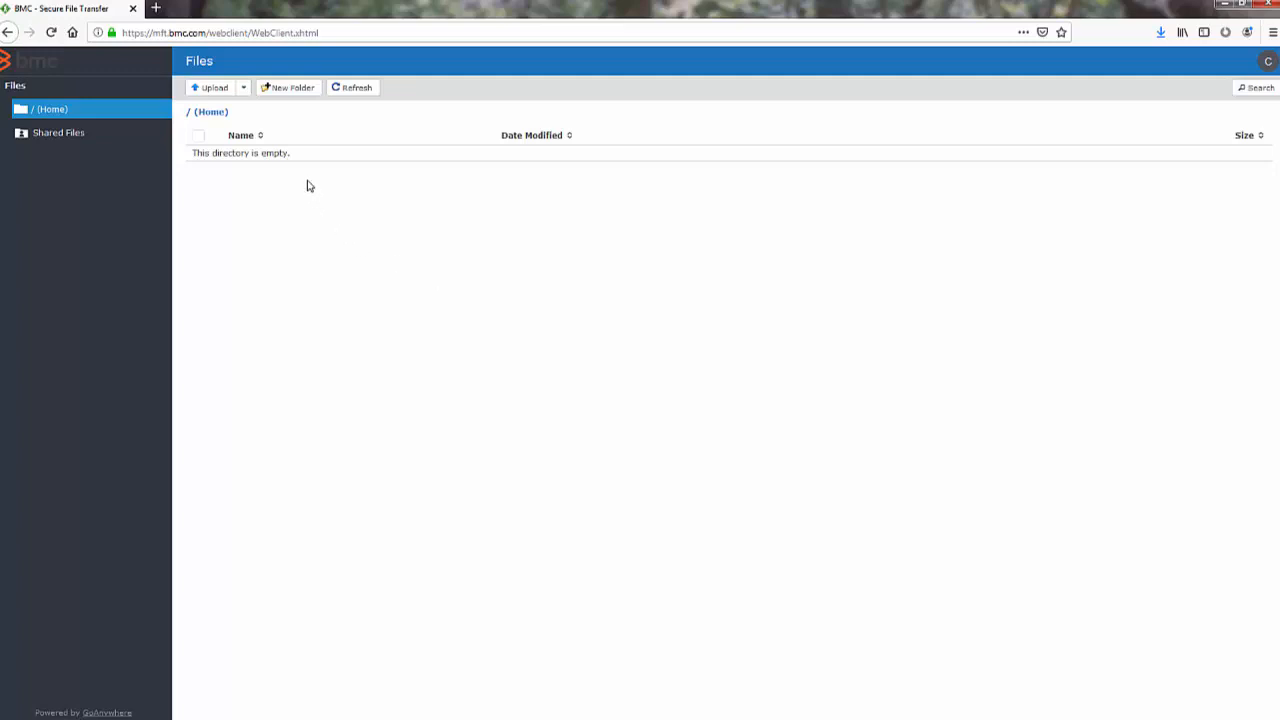
mouse_move(289, 88)
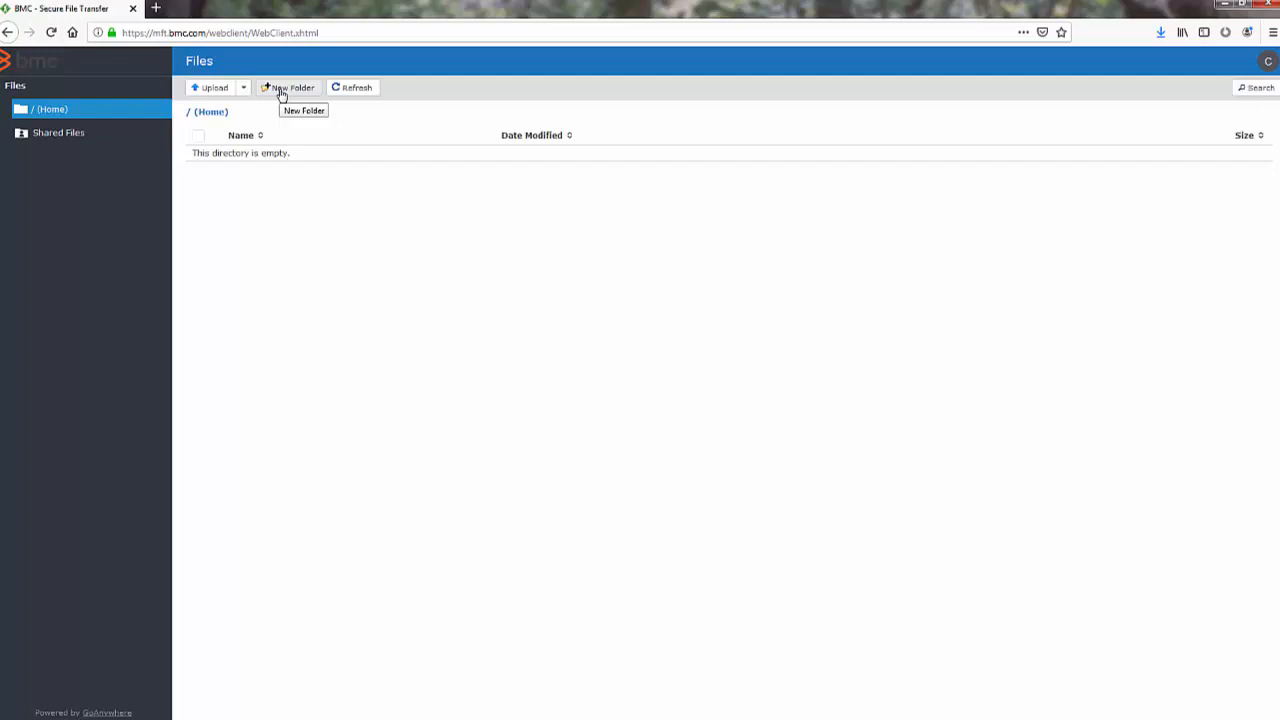
left_click(289, 87)
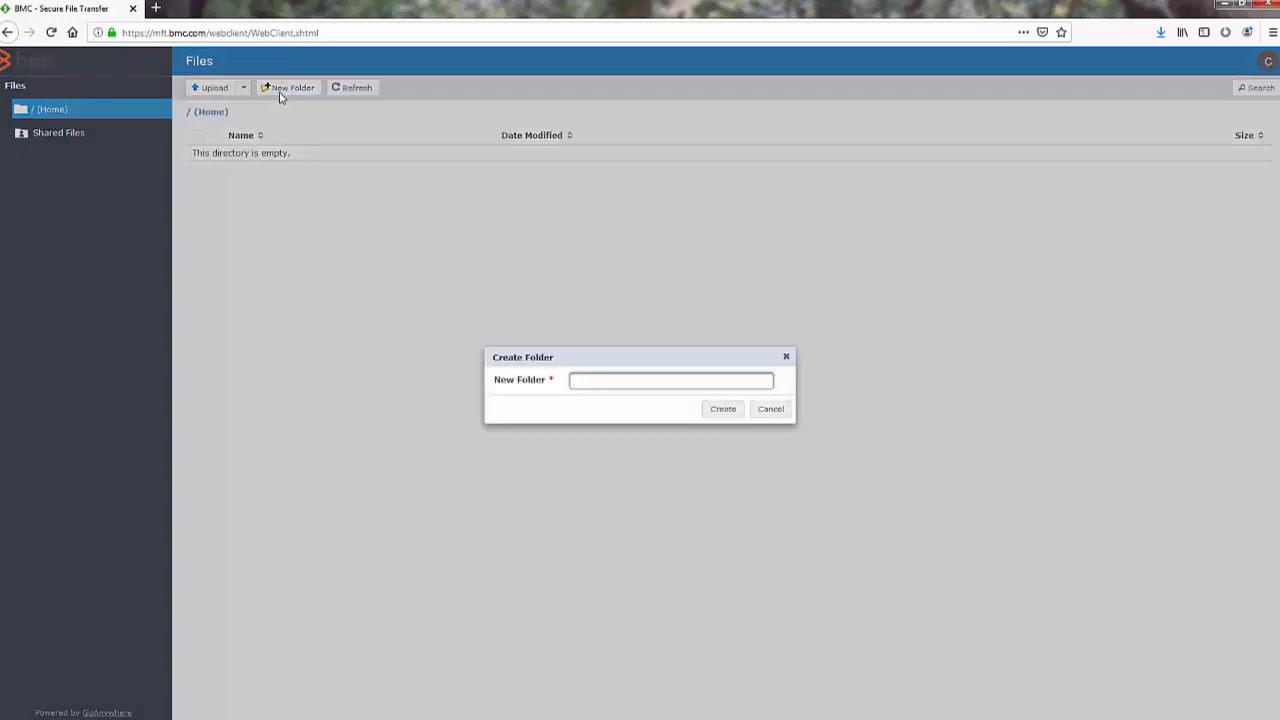
type("case_")
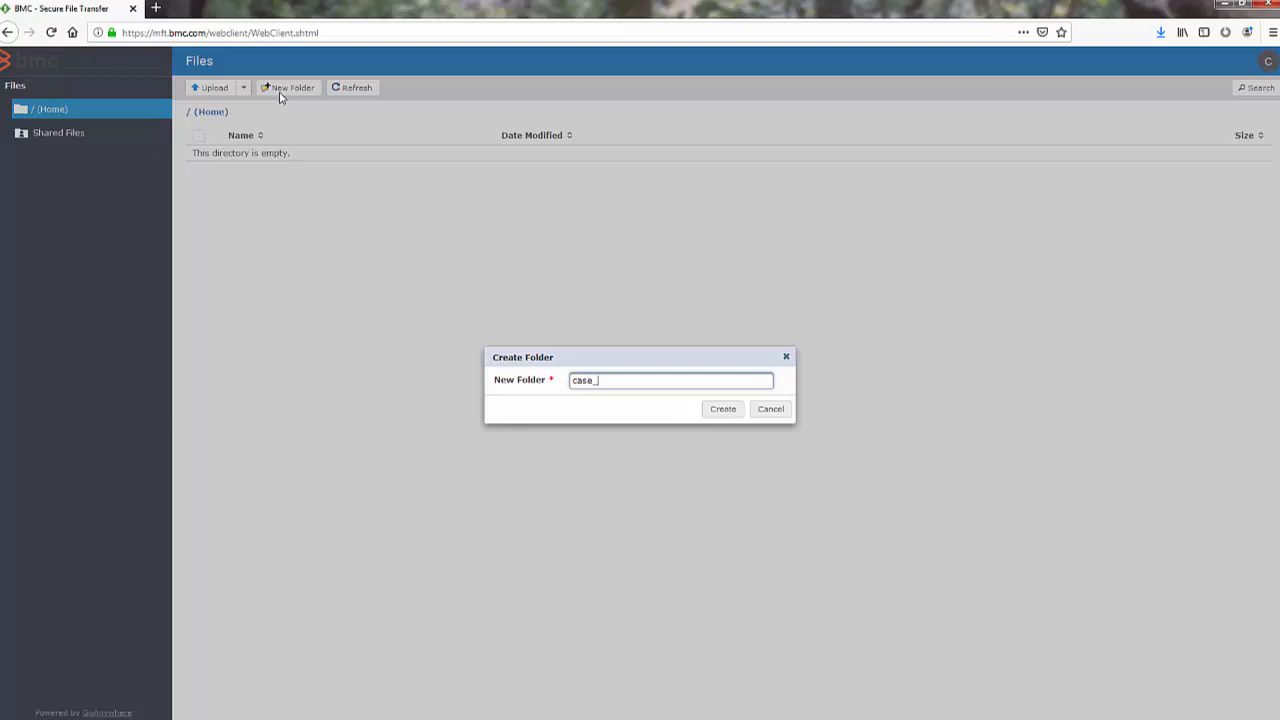
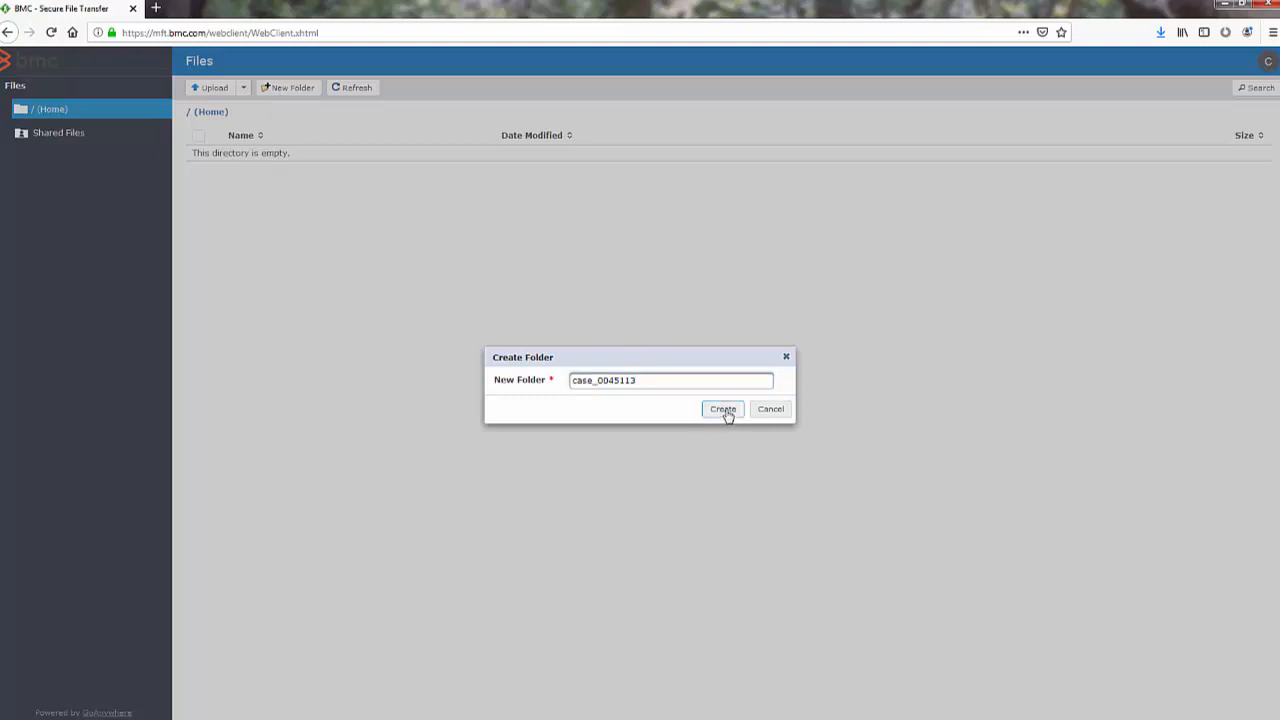
left_click(723, 409)
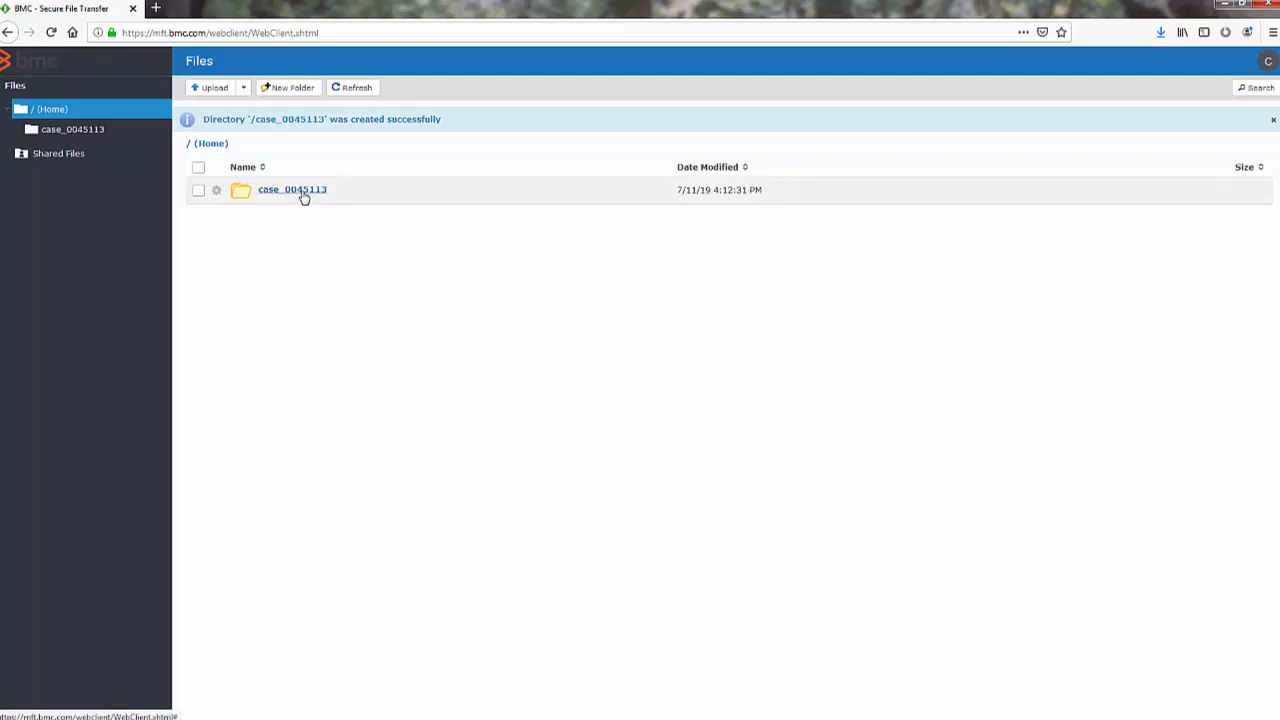
left_click(291, 189)
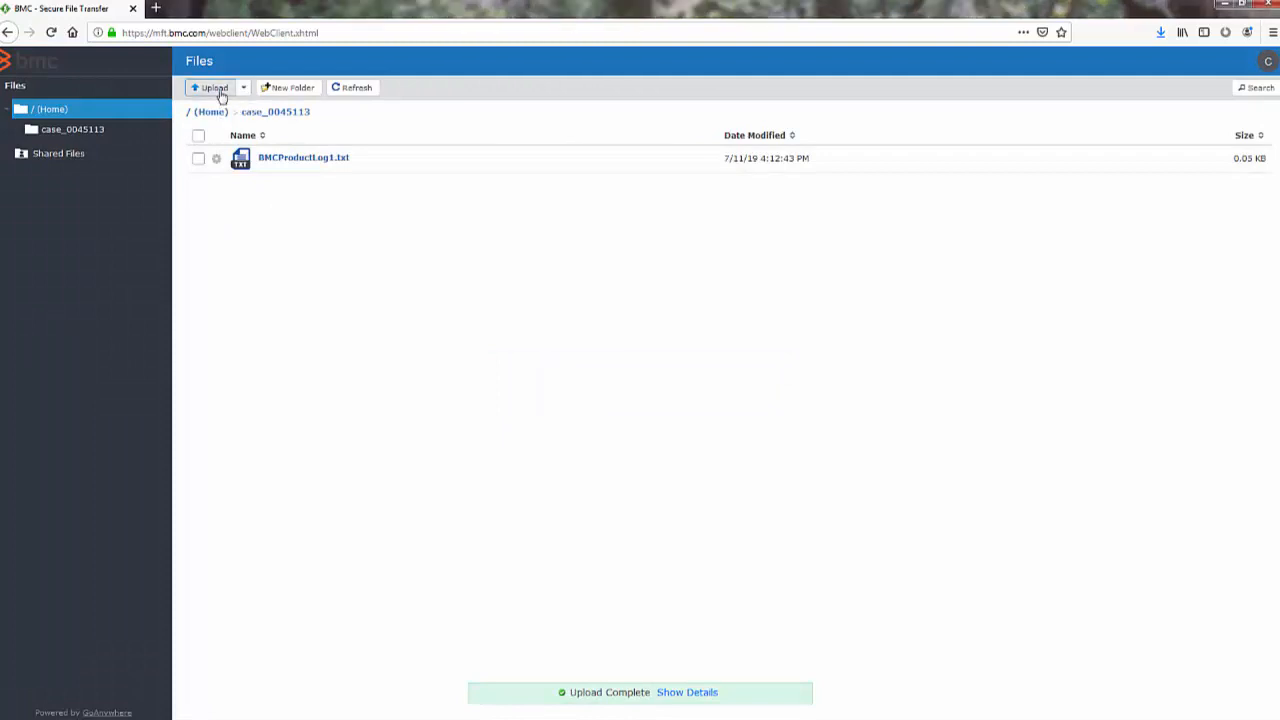
left_click(211, 87)
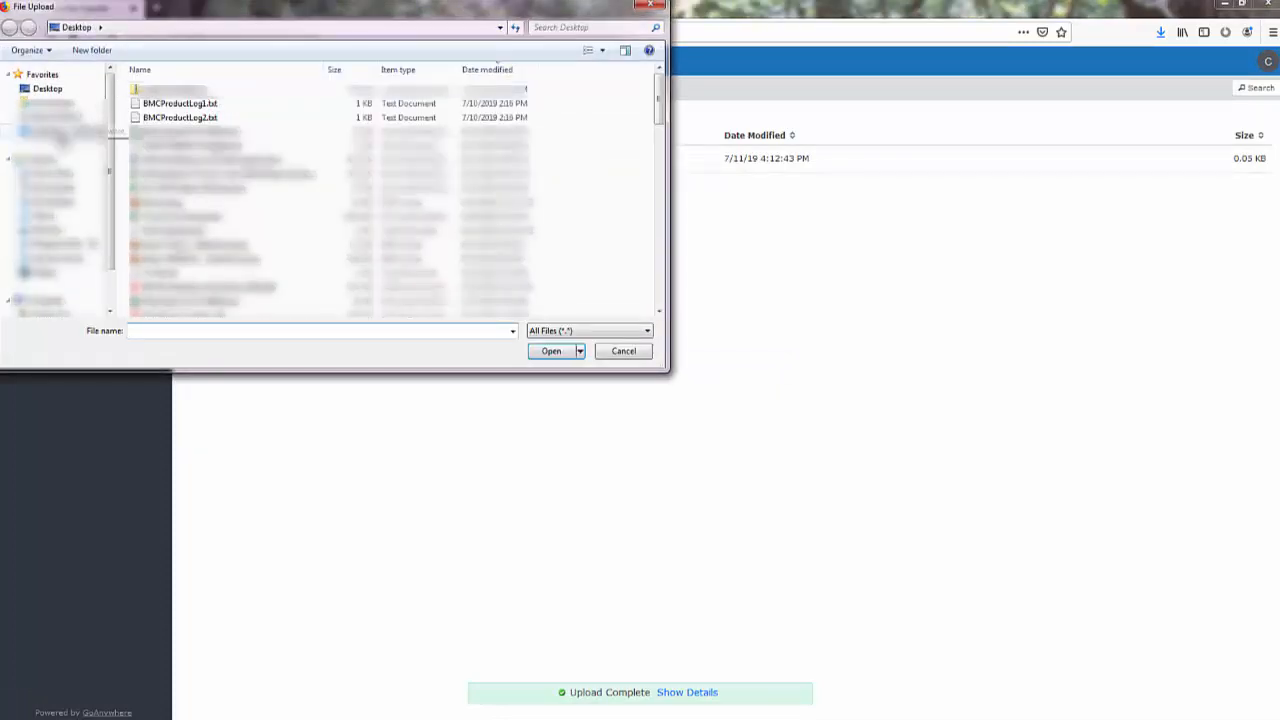
Step: Select BMCProductLog2.txt in the File Upload dialog and upload it
left_click(184, 120)
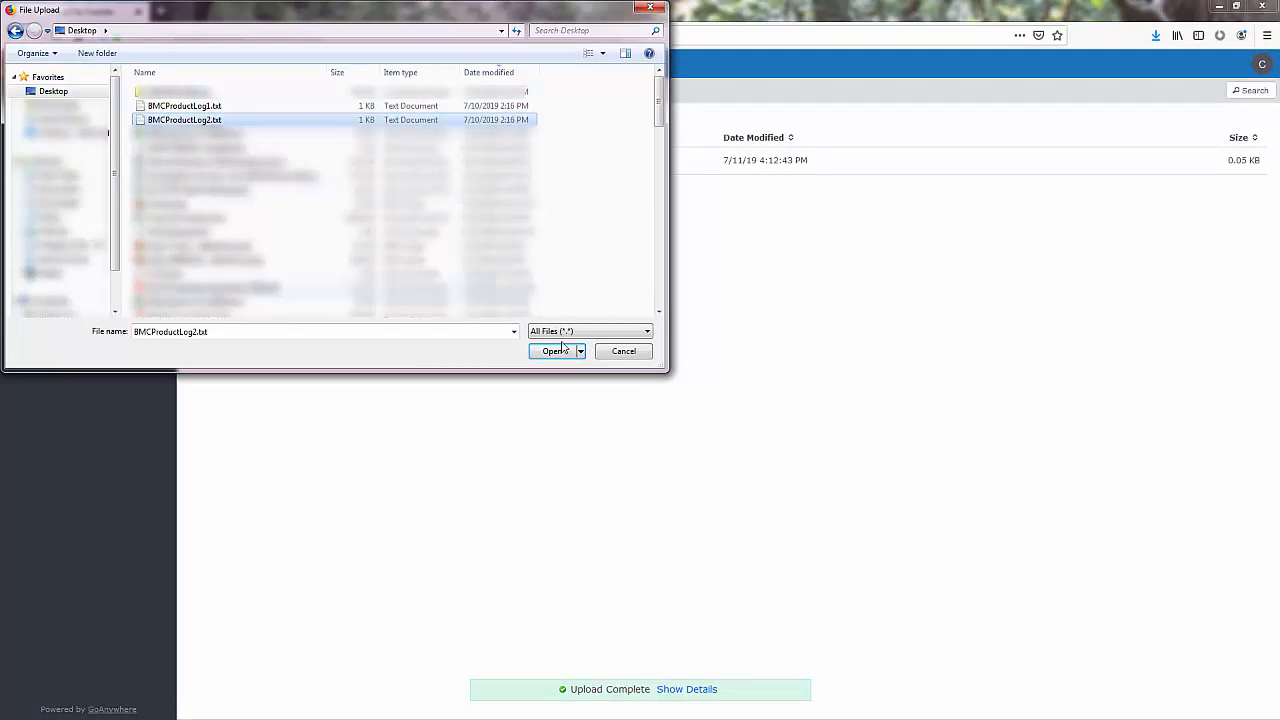
left_click(552, 351)
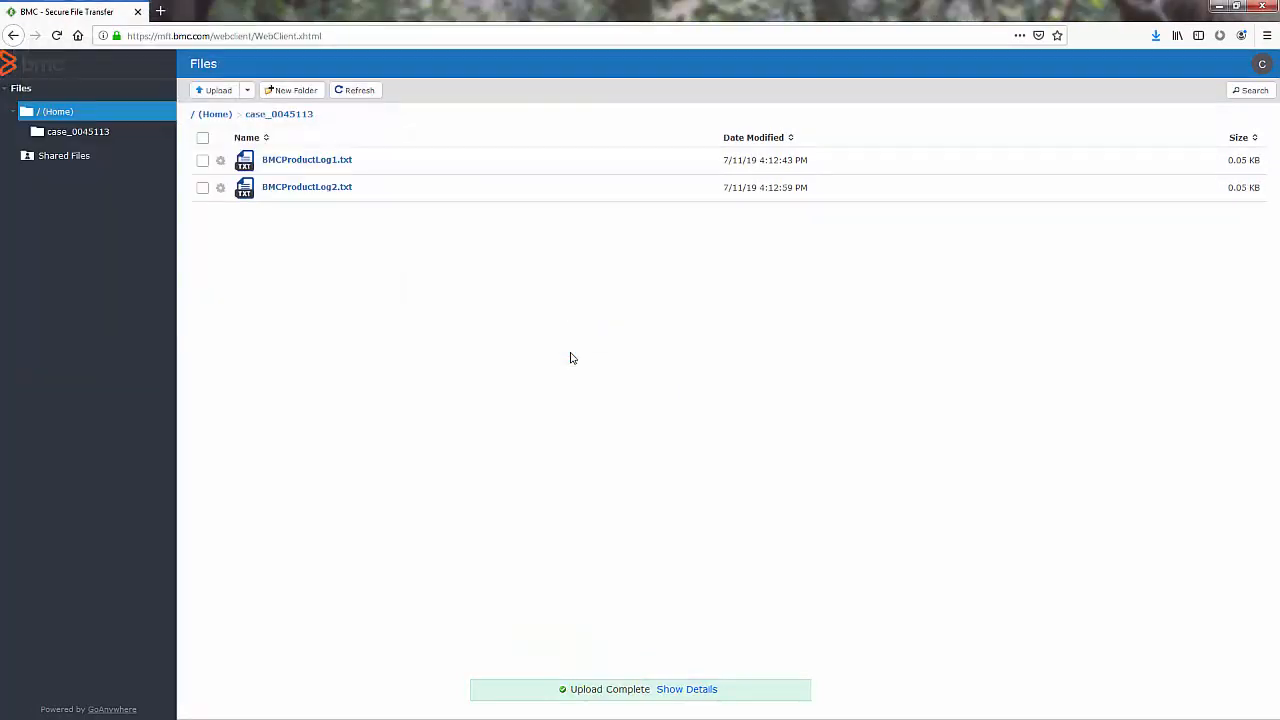
mouse_move(428, 333)
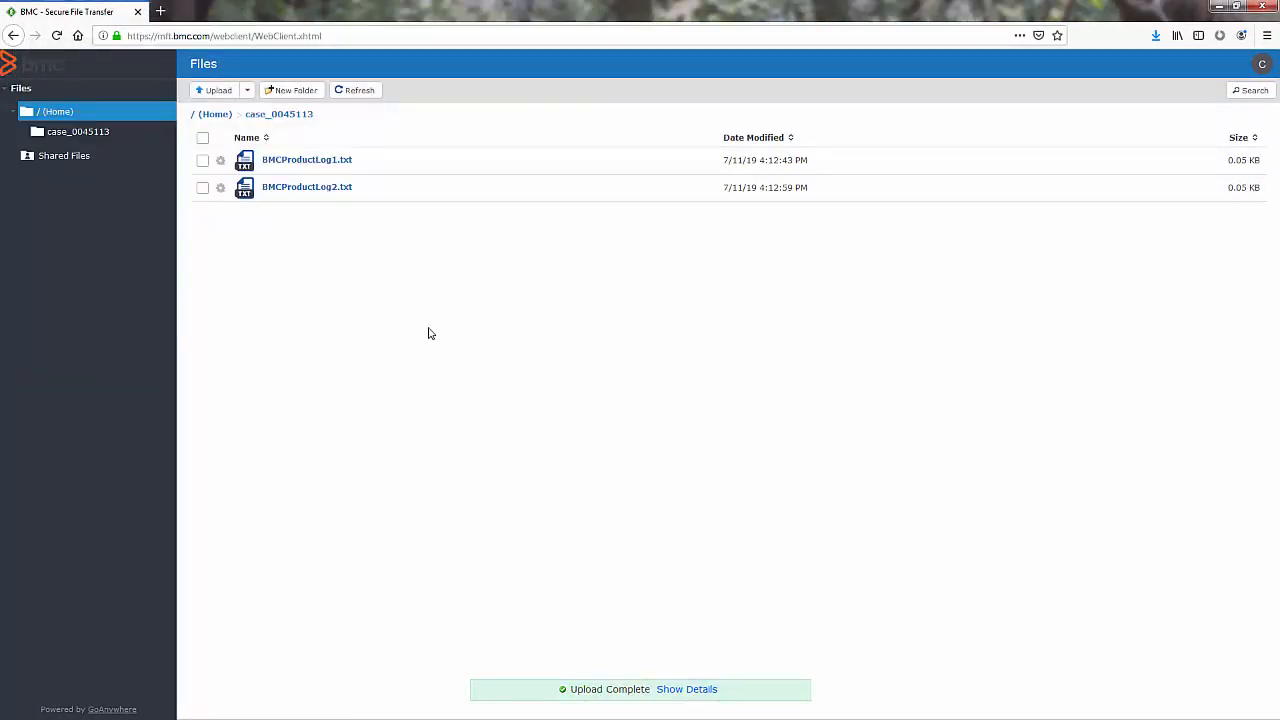